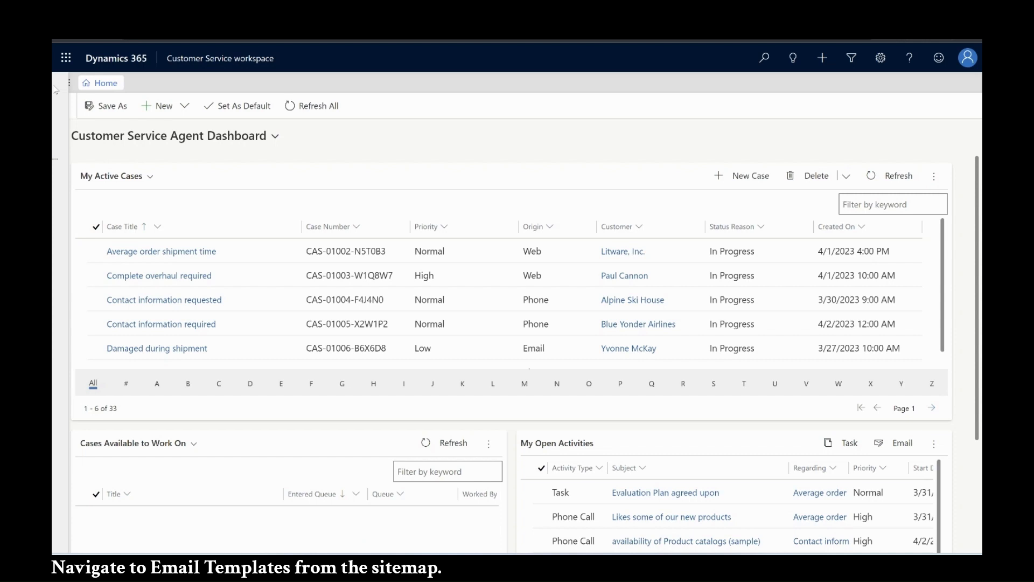
- Switch the Email Templates list to the Escalation Templates view and close the filter editor
left_click(64, 82)
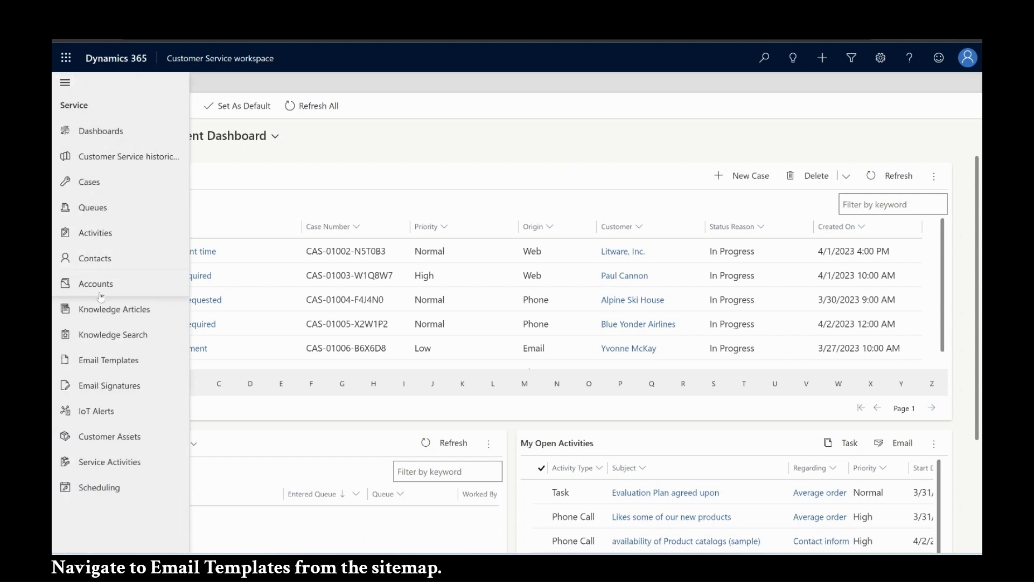
left_click(109, 359)
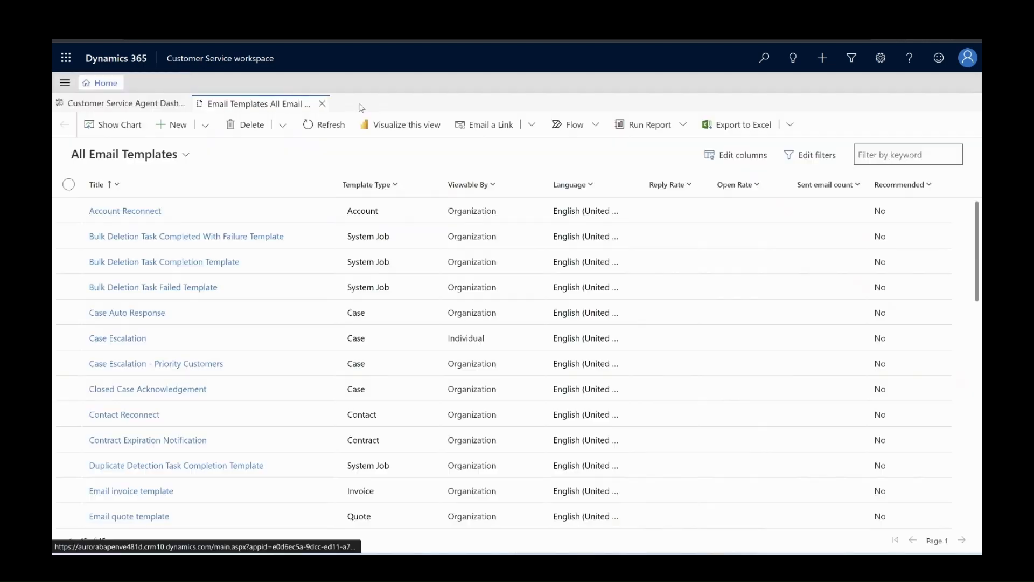
left_click(188, 153)
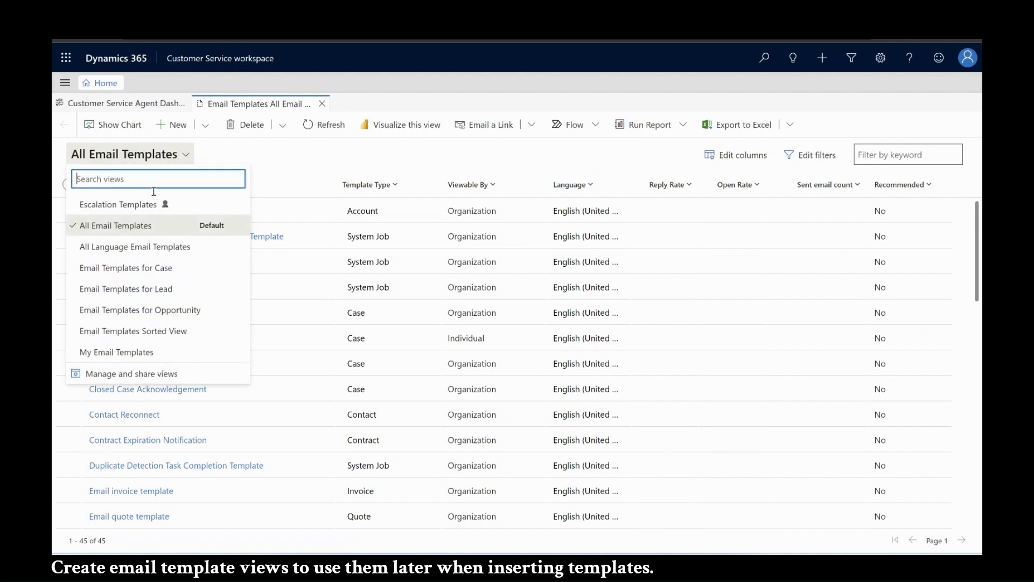
left_click(120, 204)
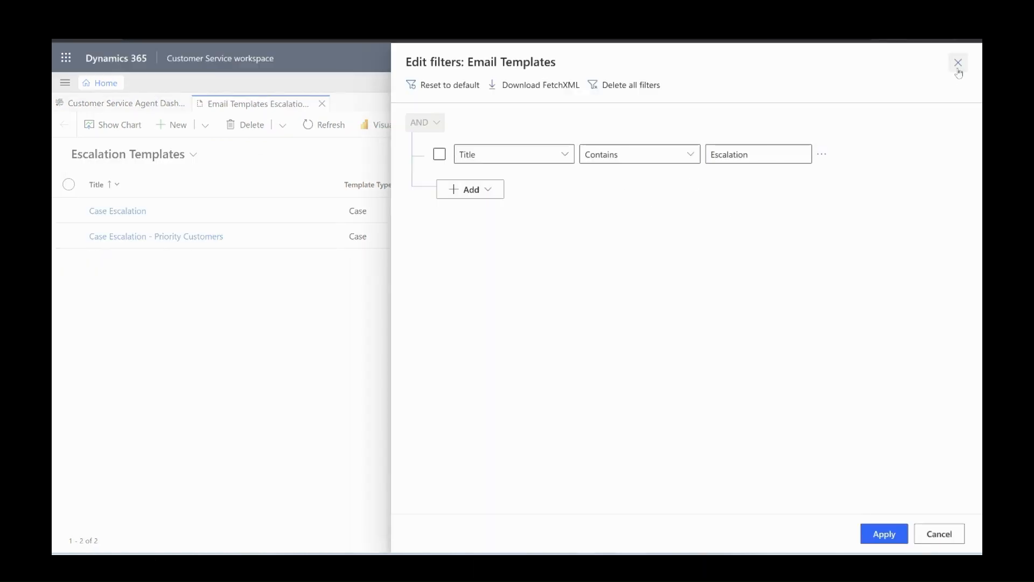
left_click(958, 62)
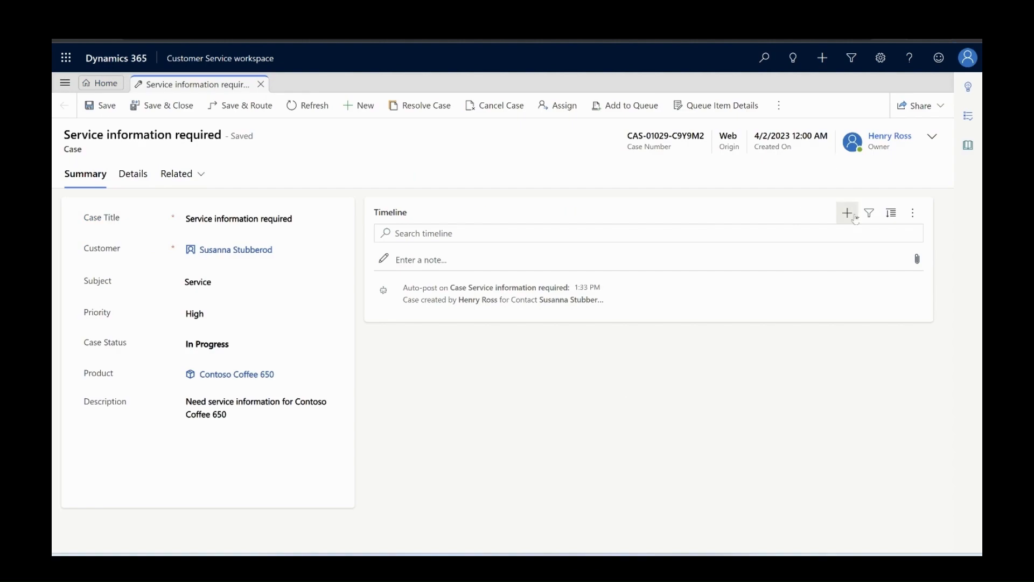
- Add a new Email activity from the case Timeline
left_click(847, 212)
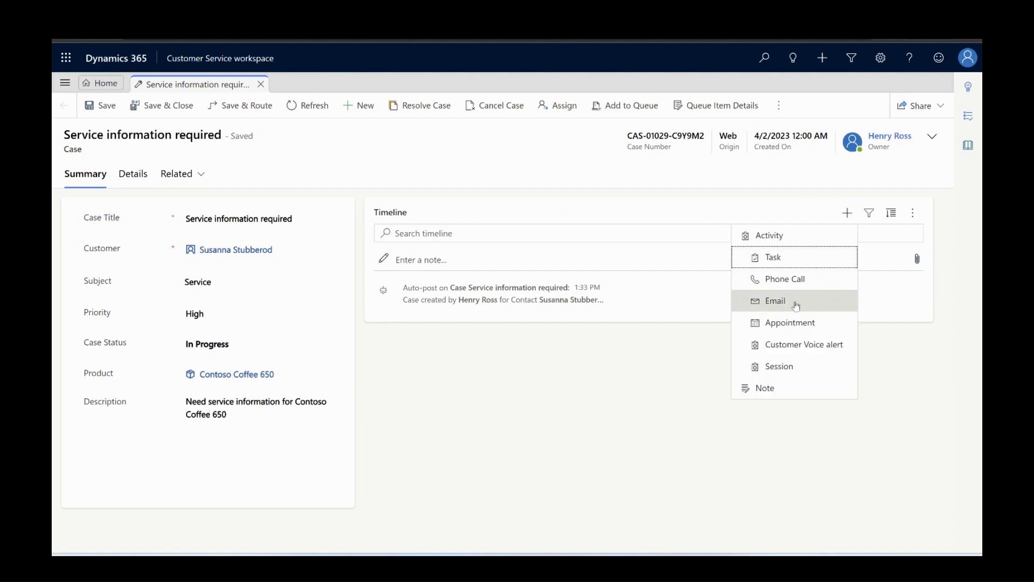
left_click(775, 300)
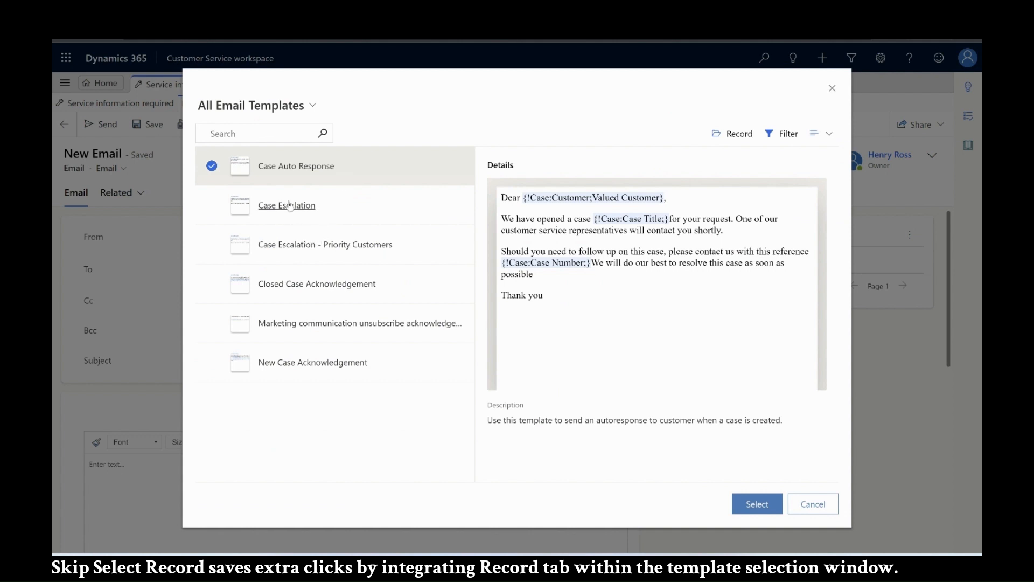
mouse_move(322, 405)
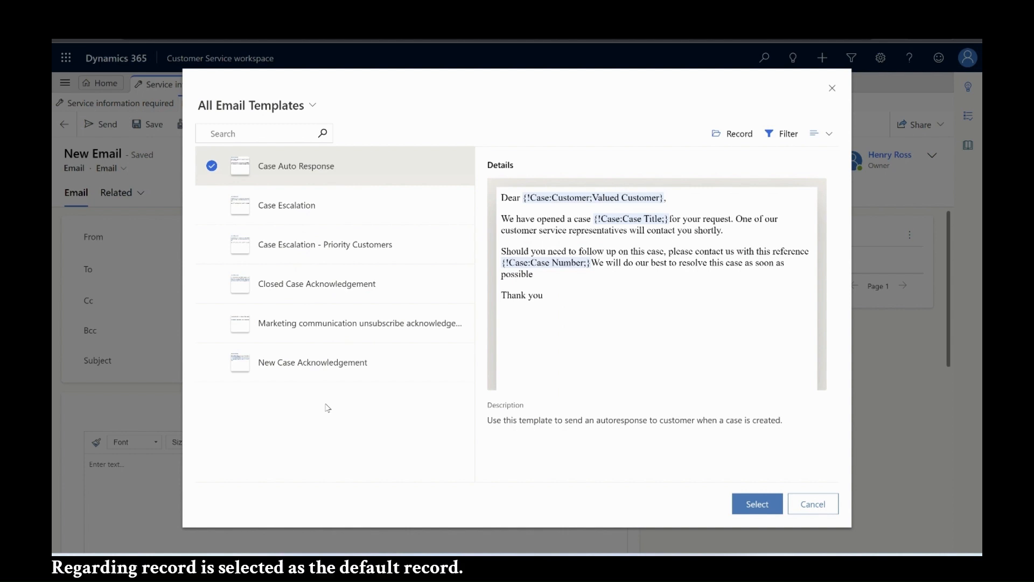
mouse_move(732, 133)
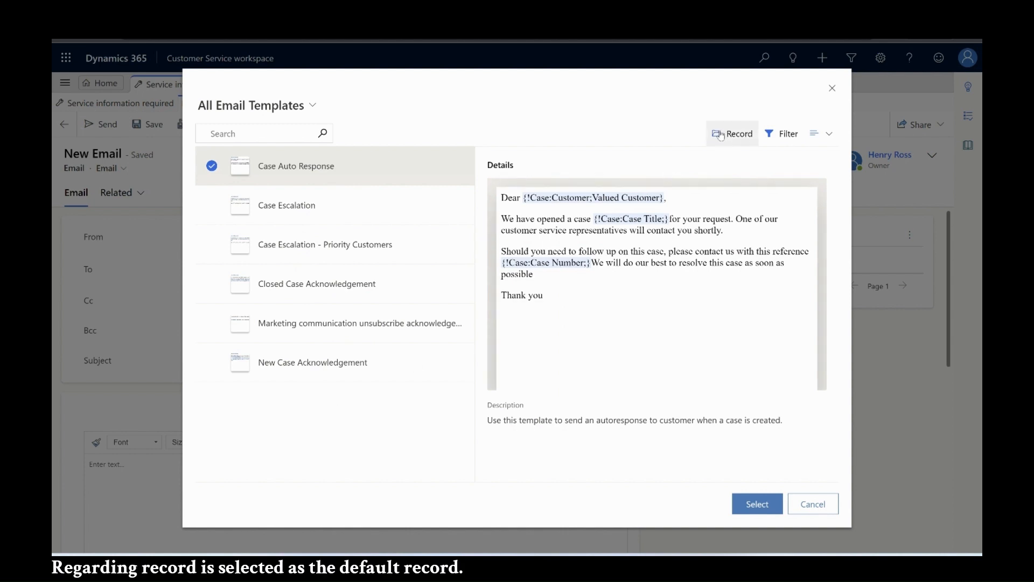
- Switch the template picker's record field to To, then back to Regarding
left_click(731, 133)
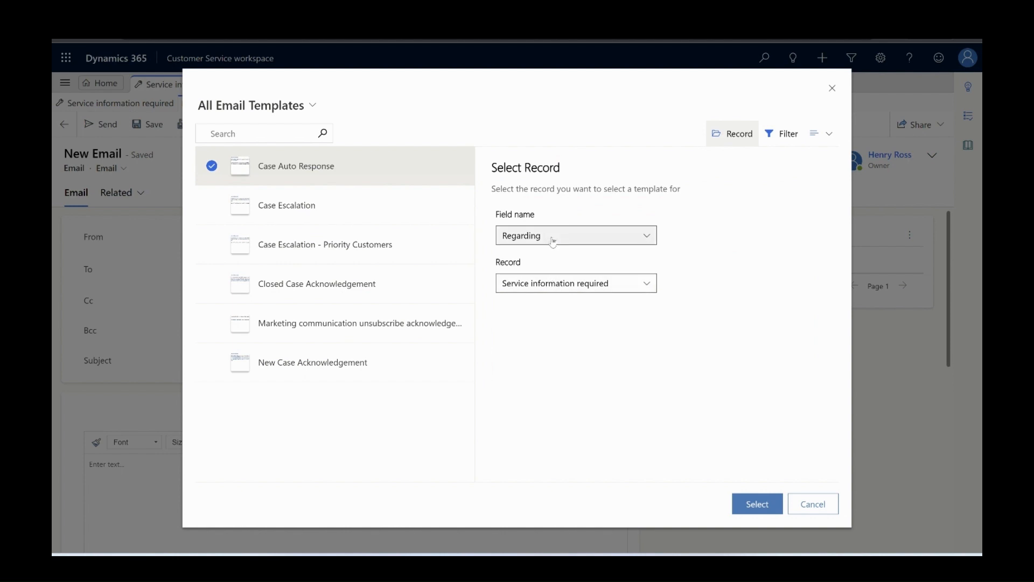
left_click(576, 236)
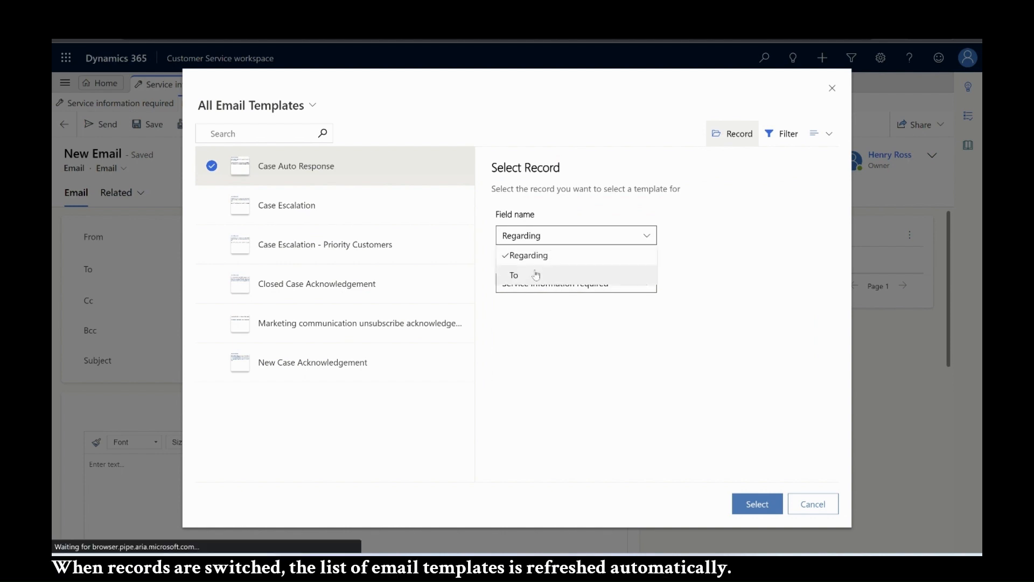
left_click(514, 275)
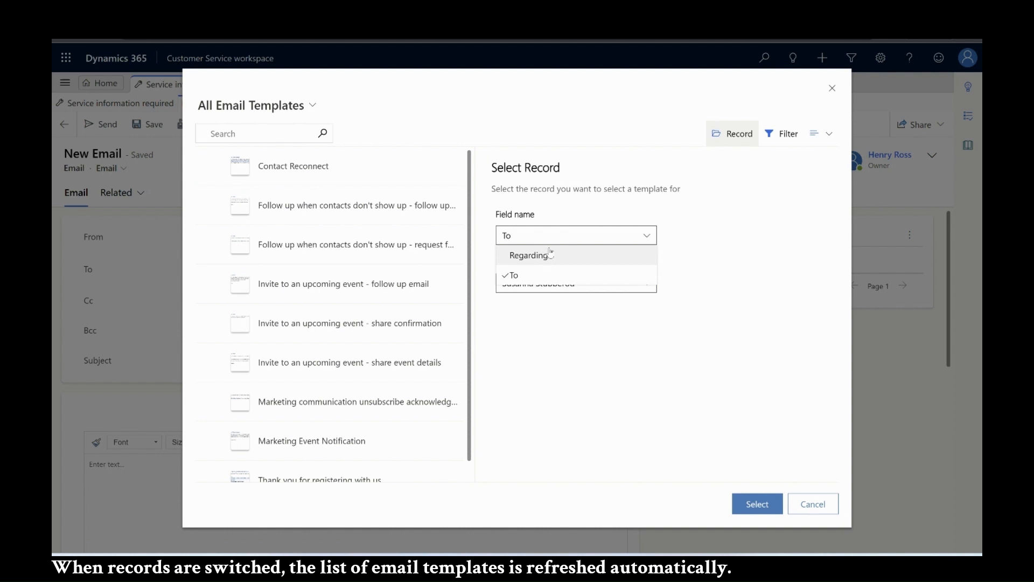
left_click(529, 255)
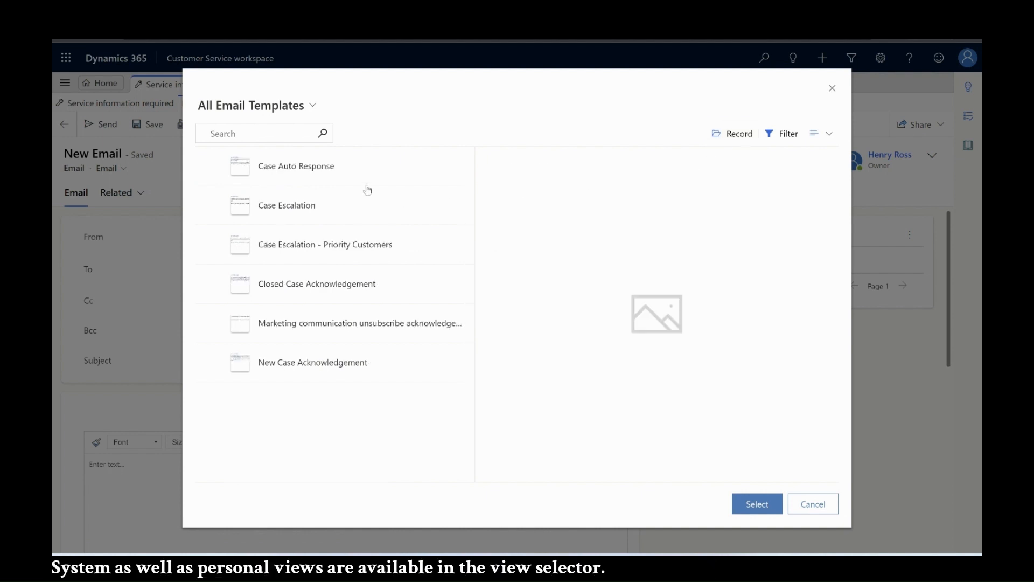
- Pick the Case Escalation template from the Escalation Templates view
left_click(256, 105)
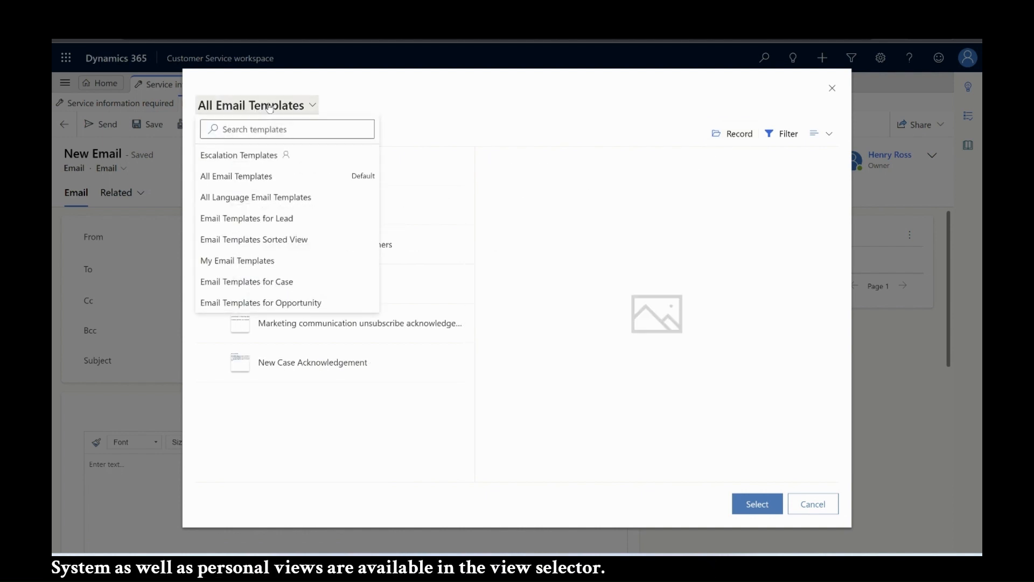
left_click(238, 155)
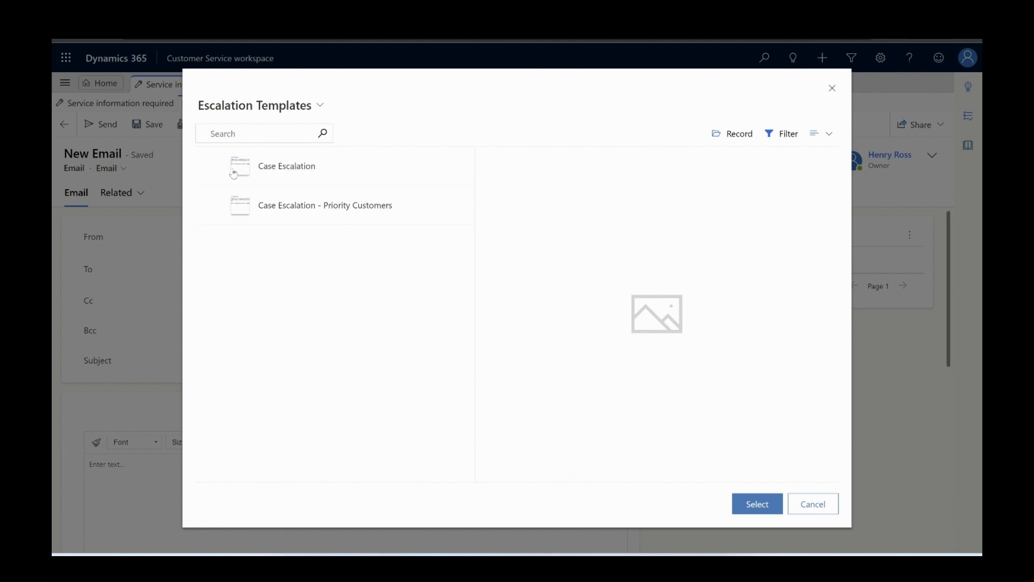
left_click(287, 165)
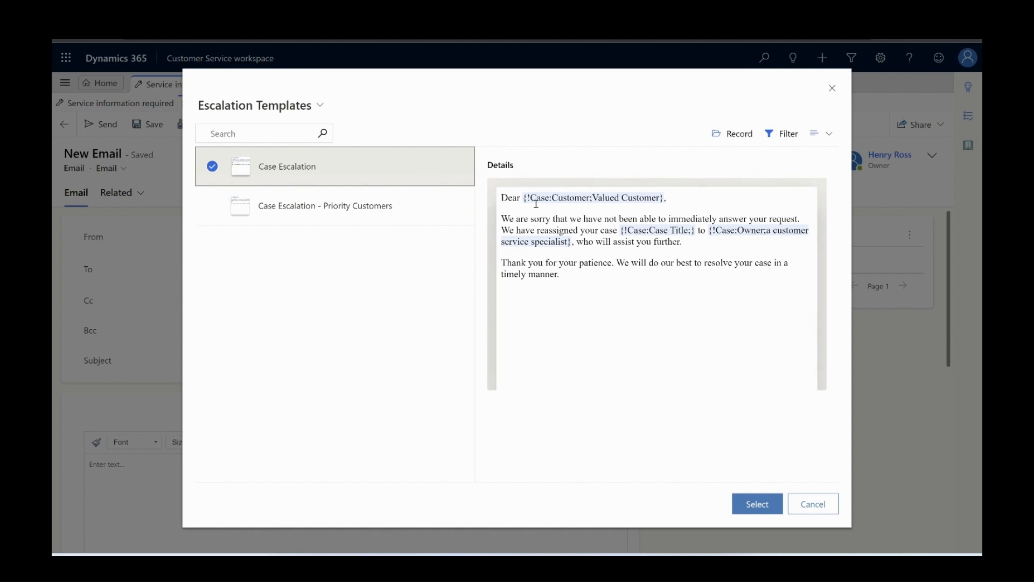
mouse_move(684, 415)
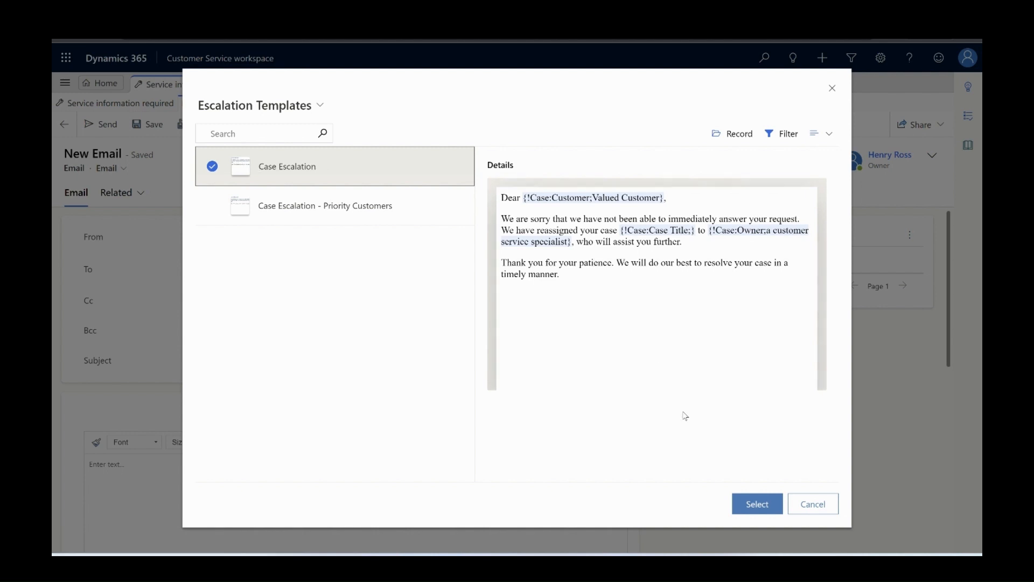